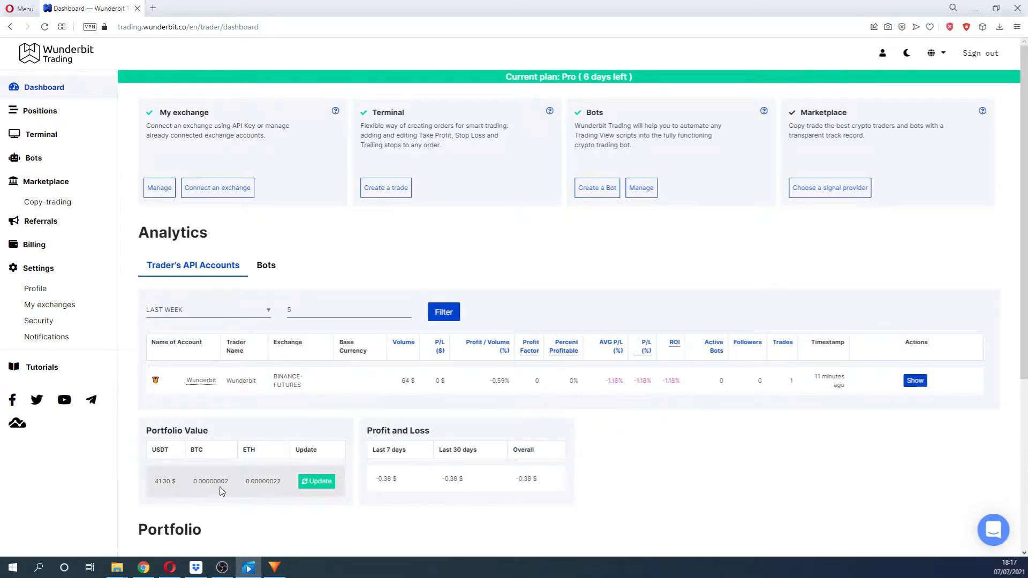
mouse_move(596, 188)
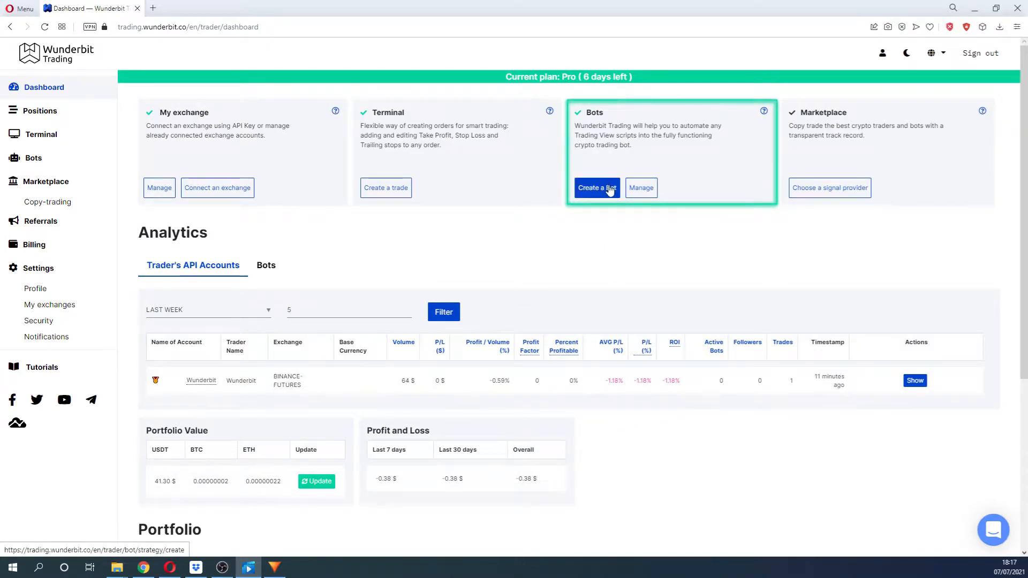
Choose 'Create a Bot' in the dashboard's Bots card
click(596, 187)
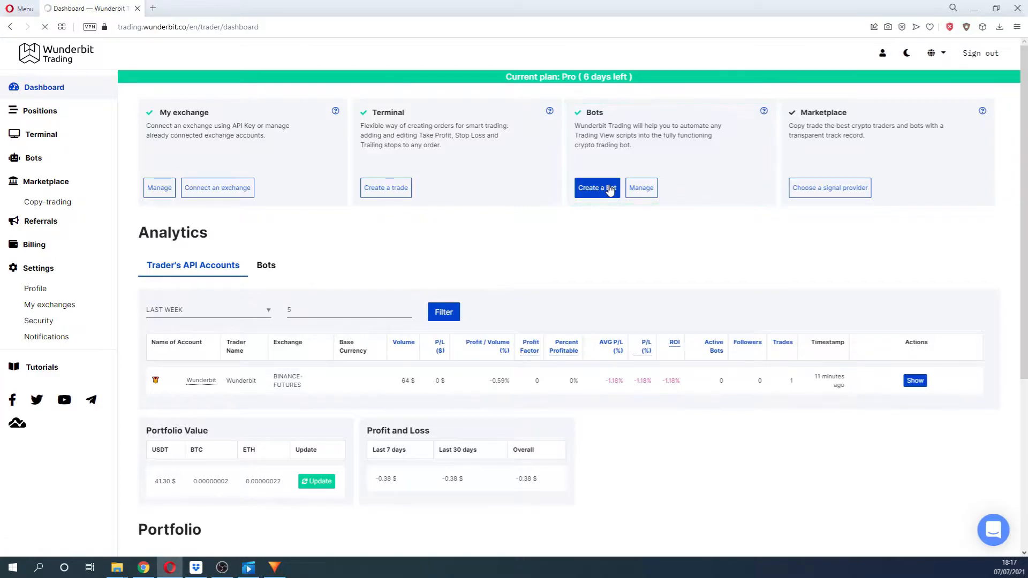
Open the Create a bot form and scroll down to the Create Bot Strategy button
click(596, 187)
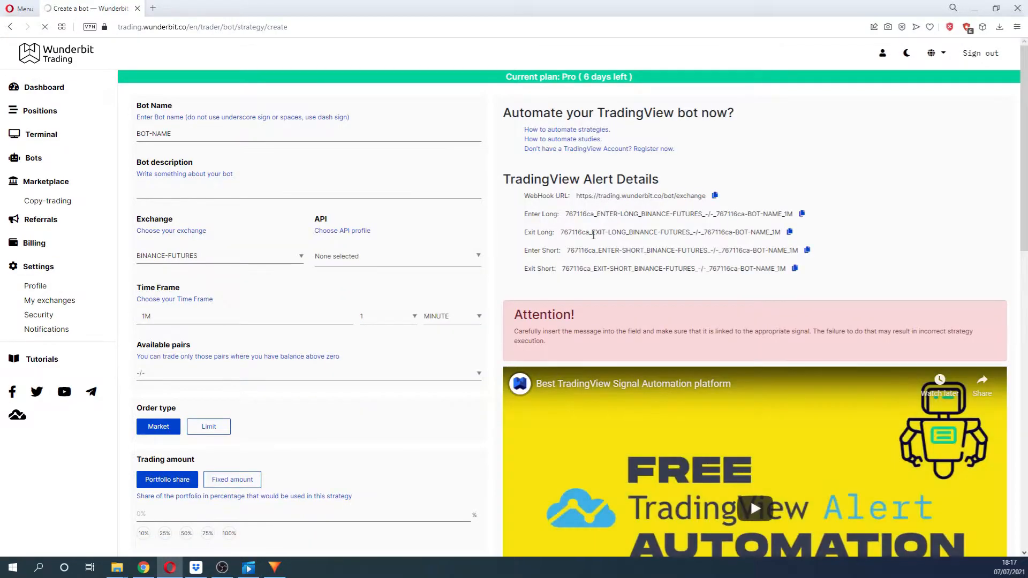
click(308, 372)
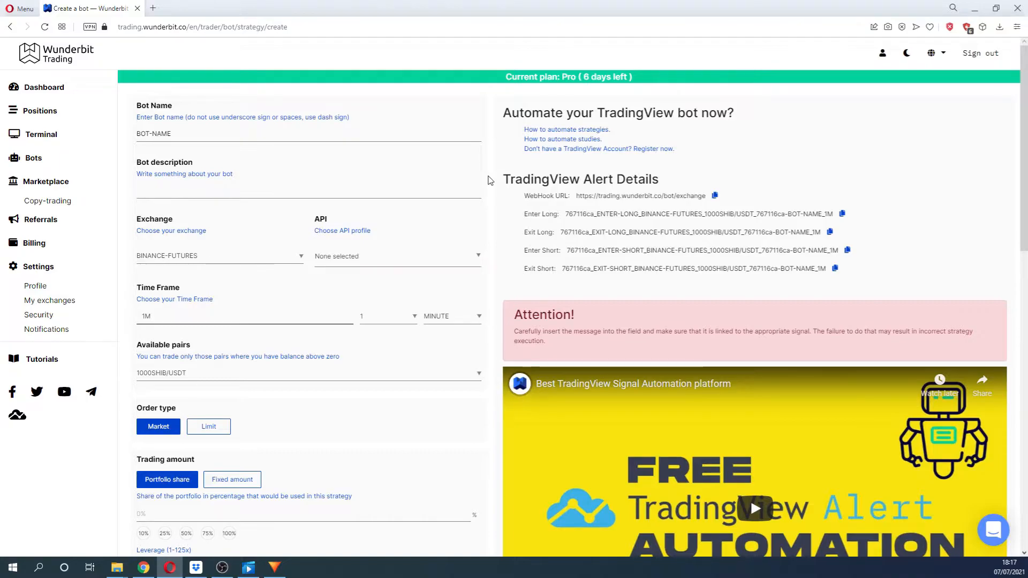
scroll(down, 3)
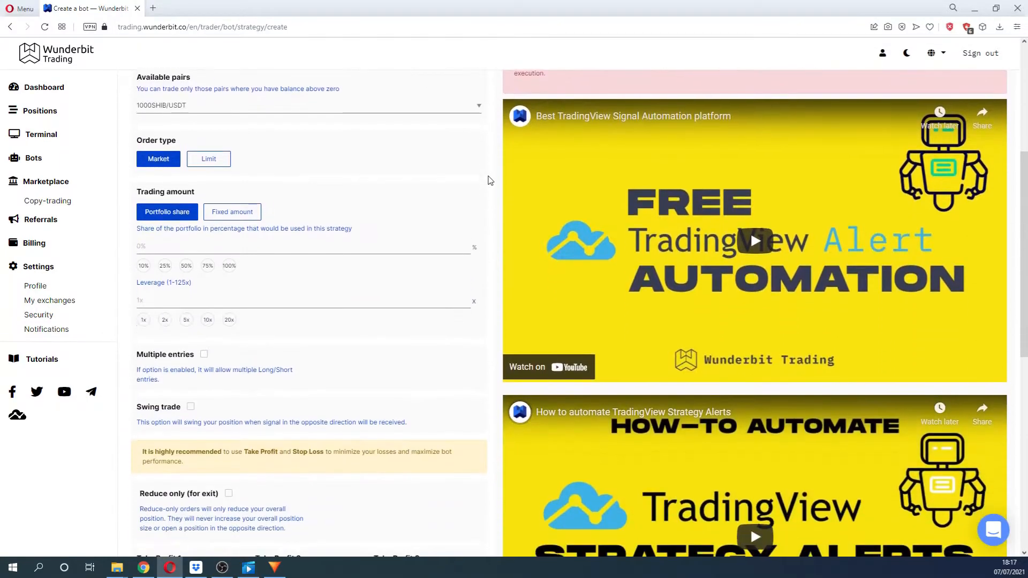
scroll(down, 3)
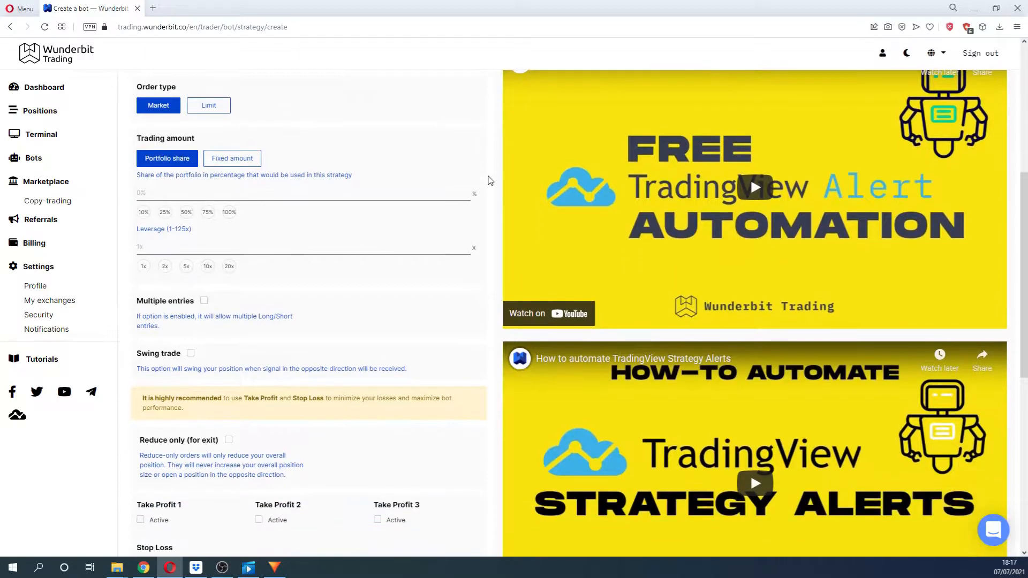
scroll(down, 3)
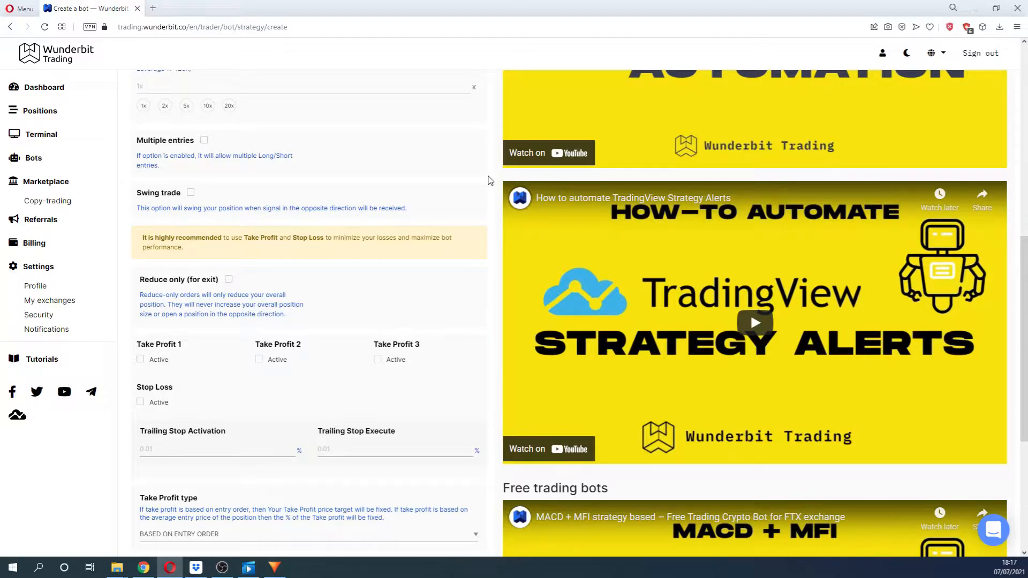
scroll(down, 3)
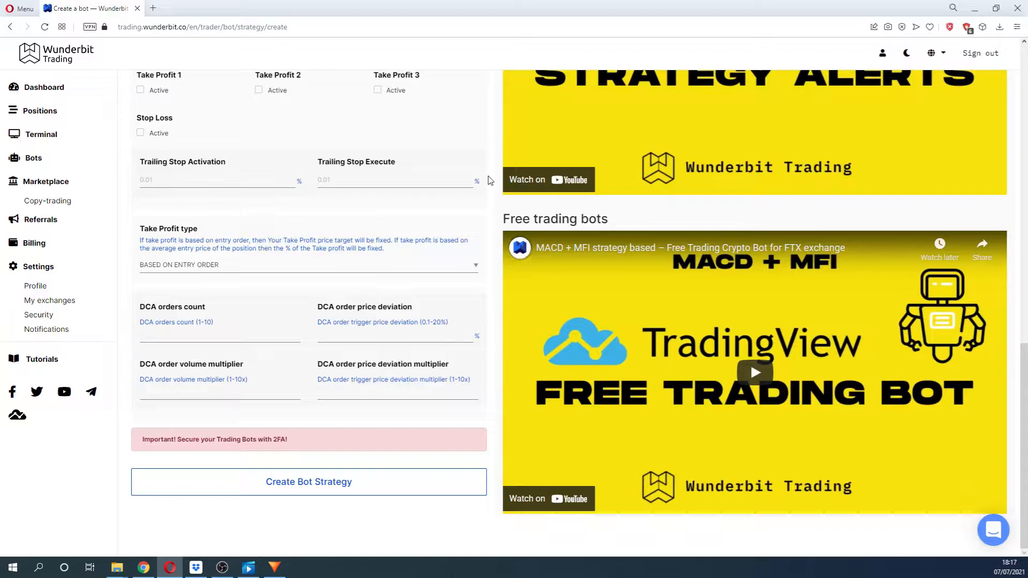
scroll(up, 3)
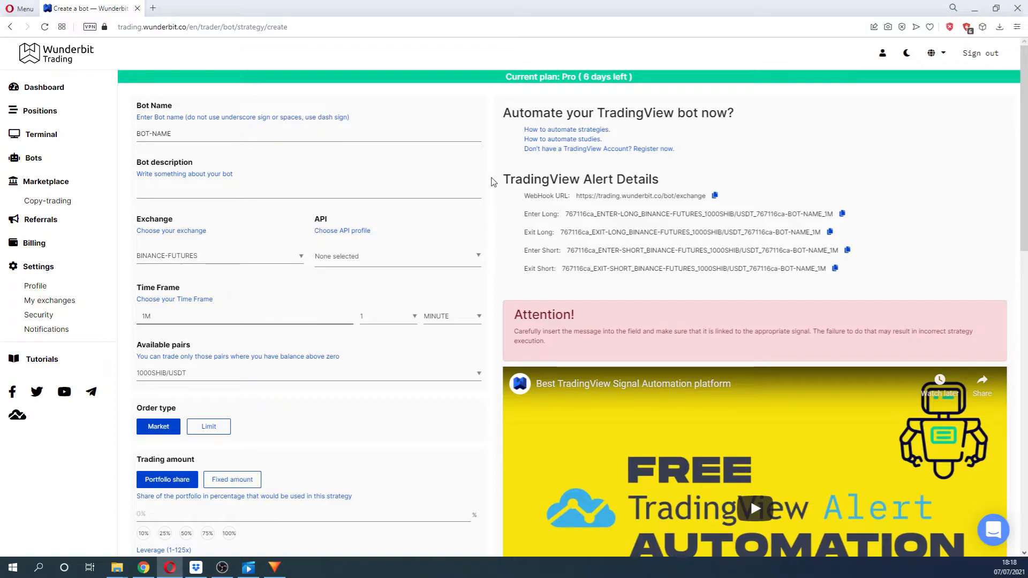
mouse_move(494, 162)
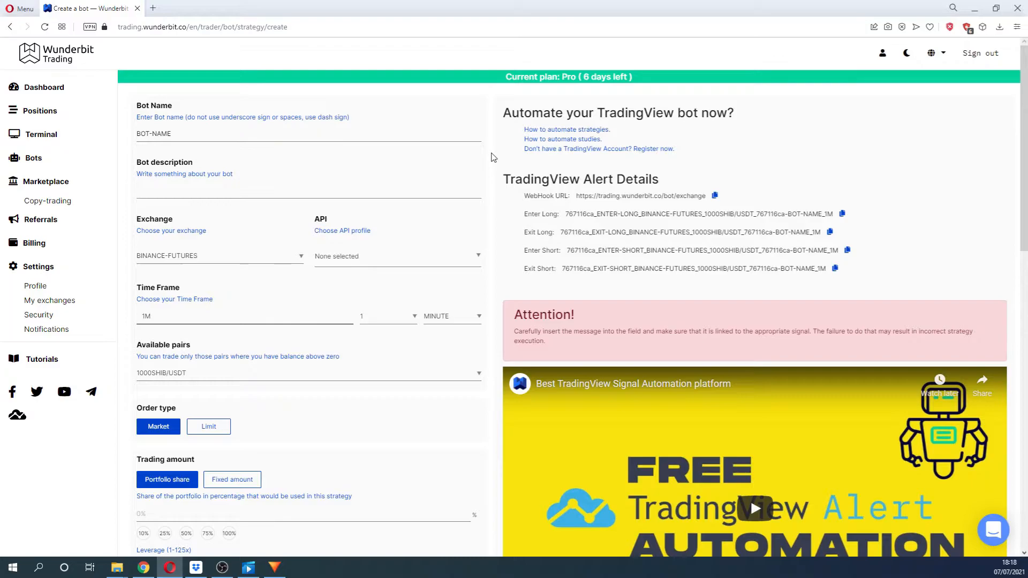
Delete the BOT-NAME placeholder from the Bot Name field
click(186, 134)
text(t)
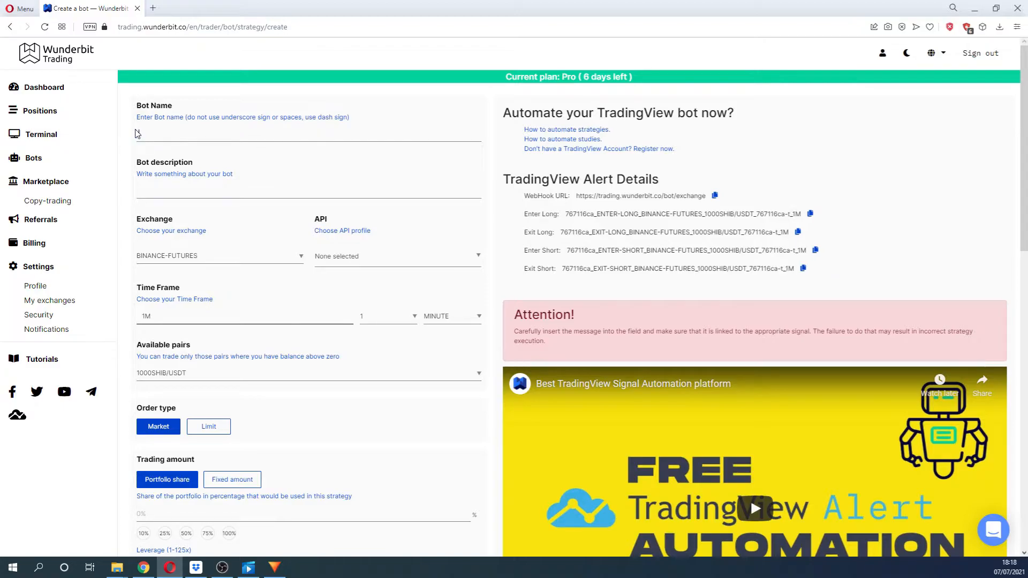
Name the bot tEST-bOT, select the API profile, and set a 15-minute time frame
text(TEST-bOT)
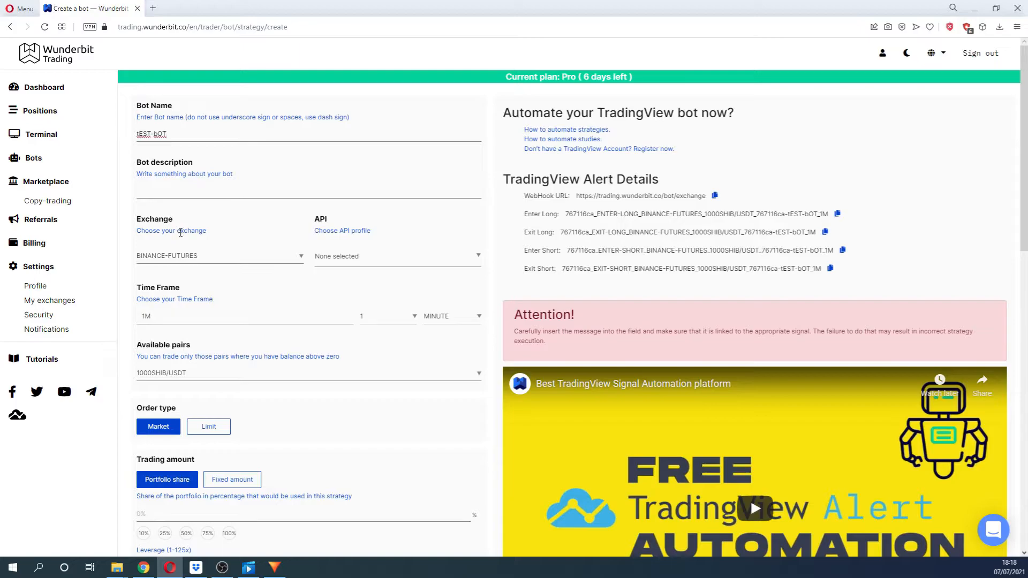
click(396, 256)
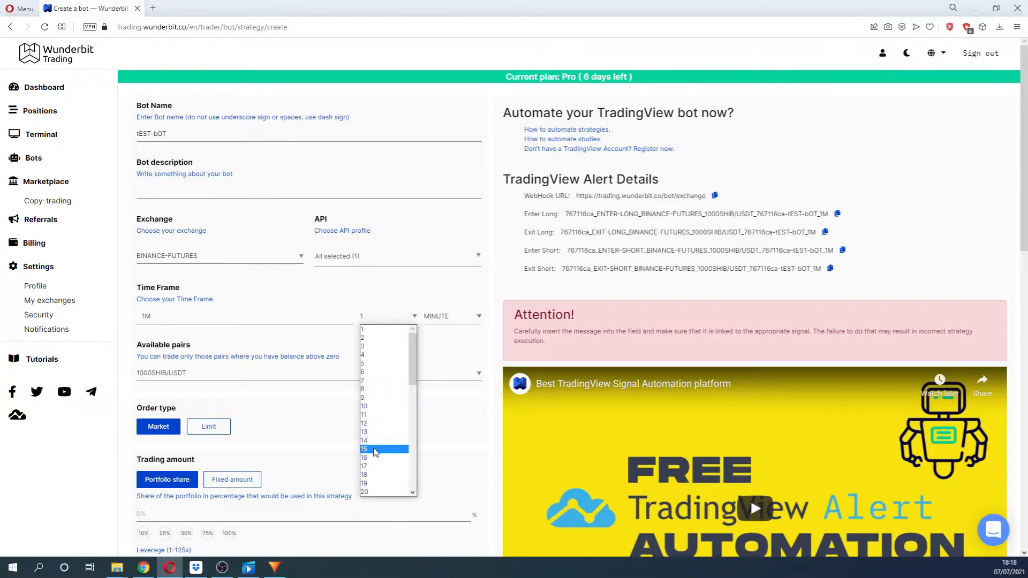
click(363, 449)
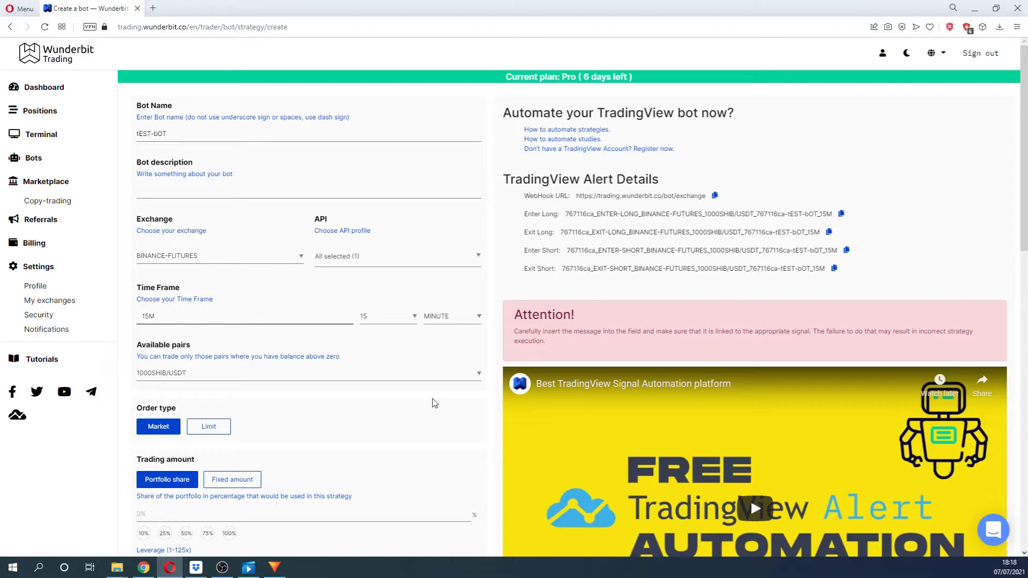
mouse_move(435, 383)
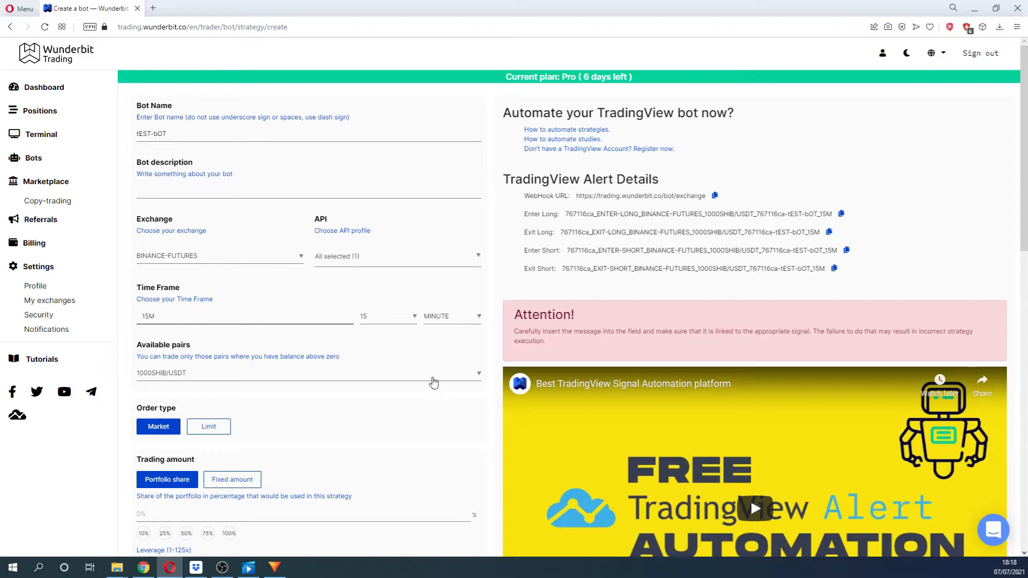
Select EGLD/USDT from the Available pairs dropdown
click(309, 373)
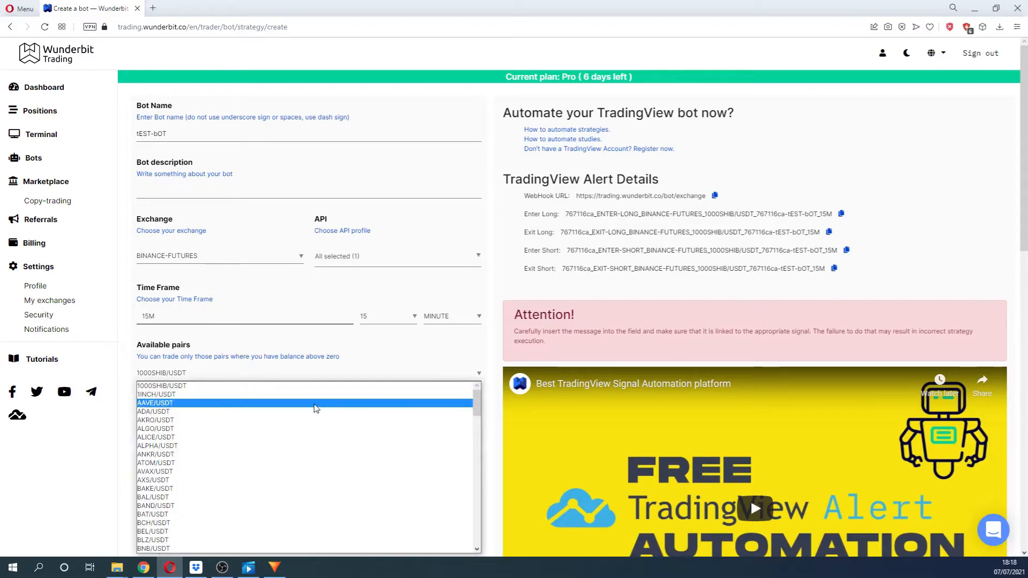
scroll(down, 3)
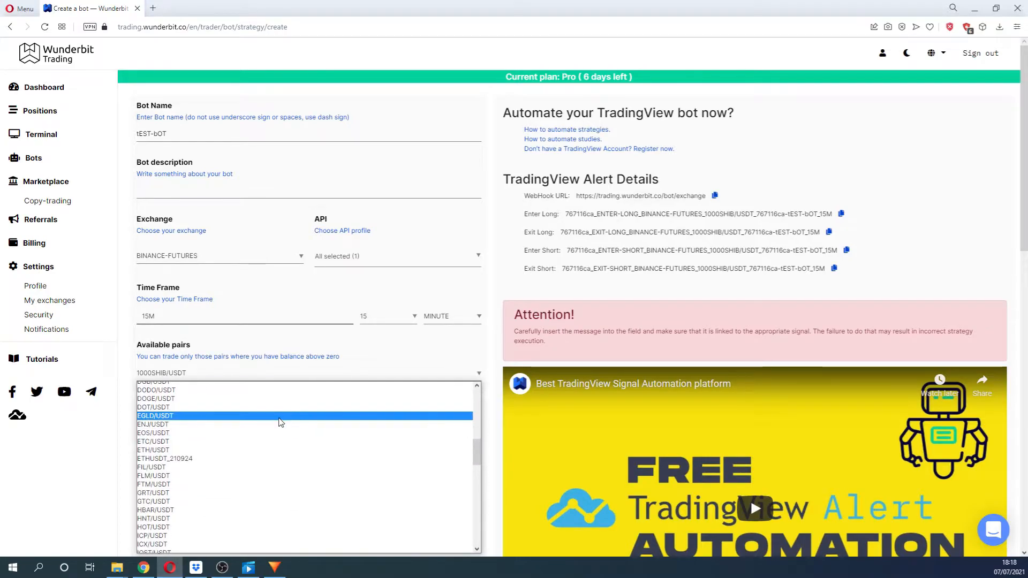
click(156, 416)
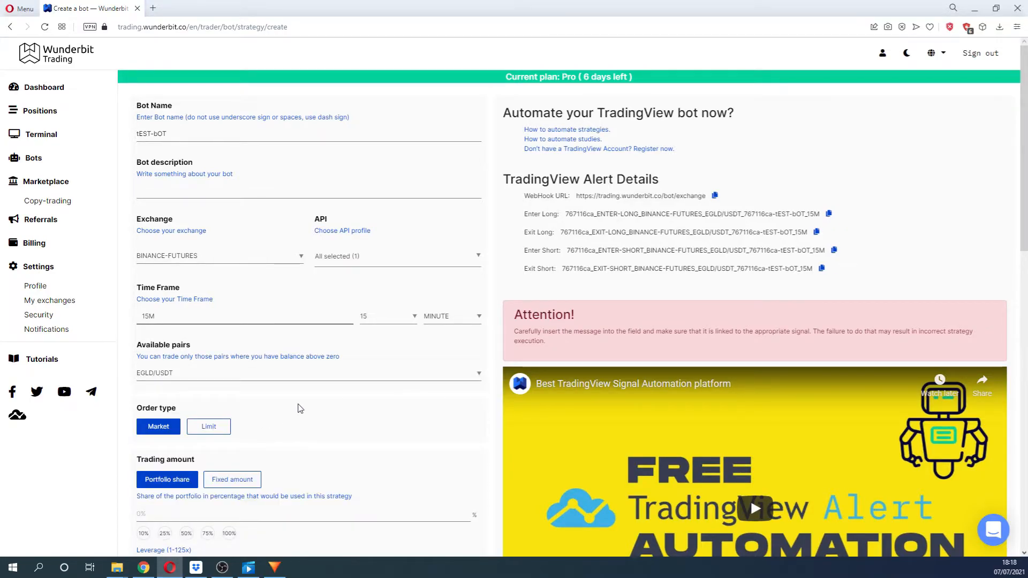
mouse_move(299, 402)
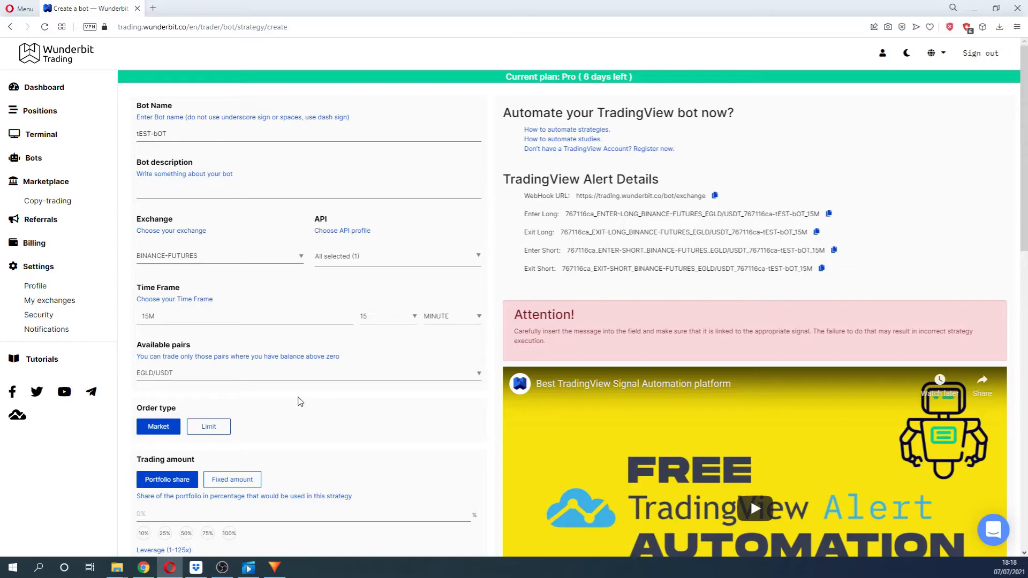
Switch Order type to Limit, keeping Last Price as the deviation source
scroll(down, 3)
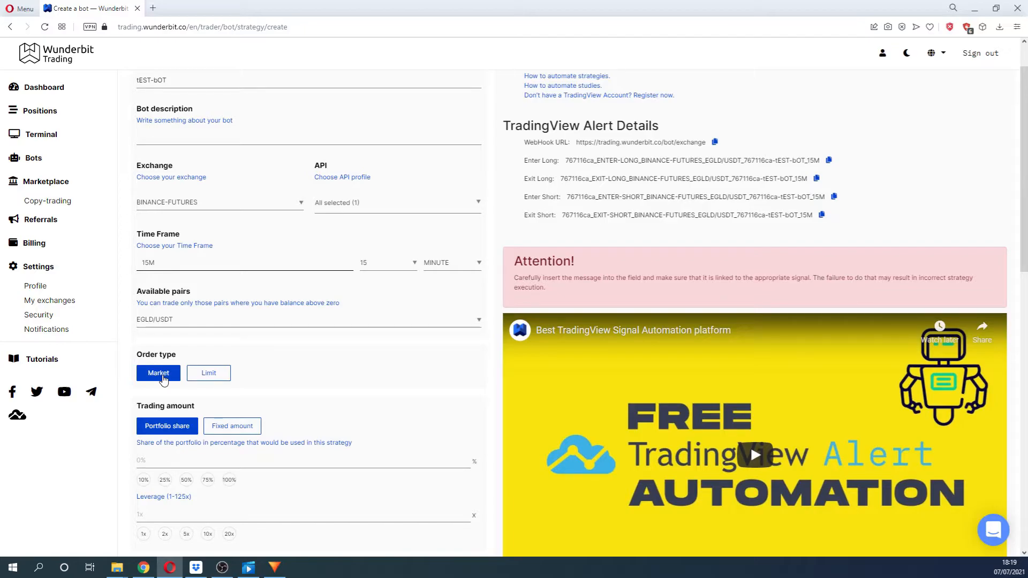
click(208, 373)
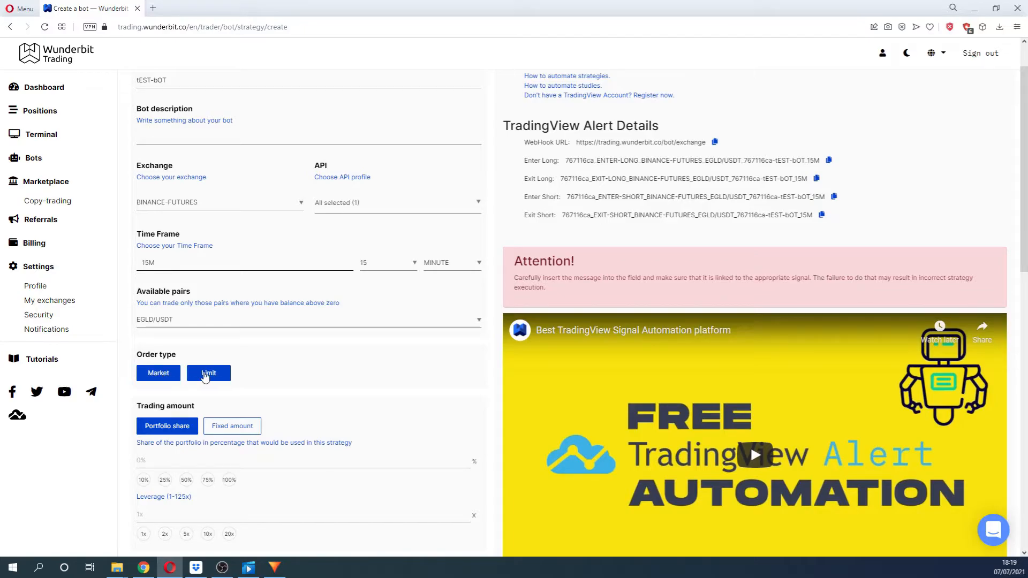
click(208, 373)
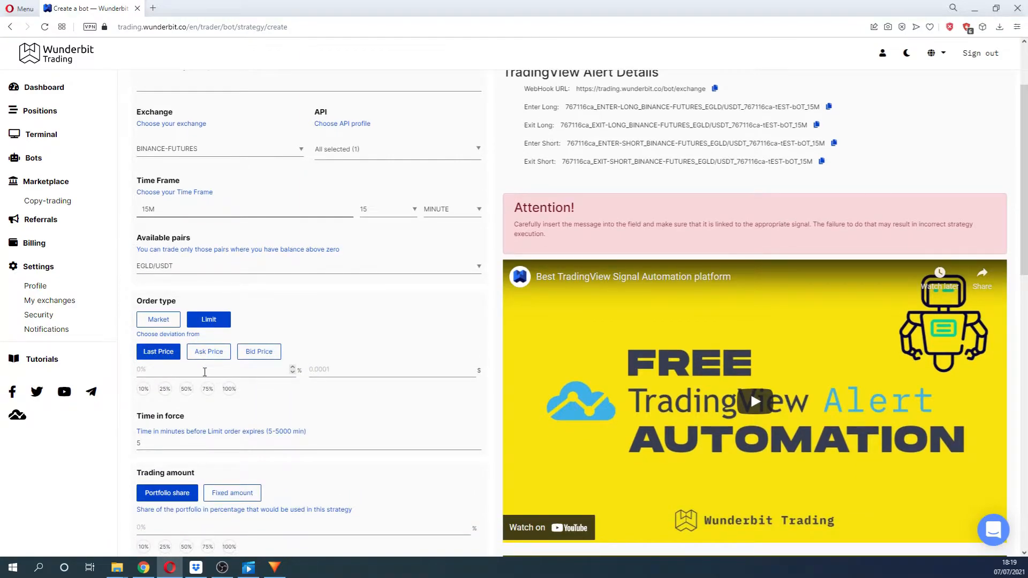
scroll(down, 3)
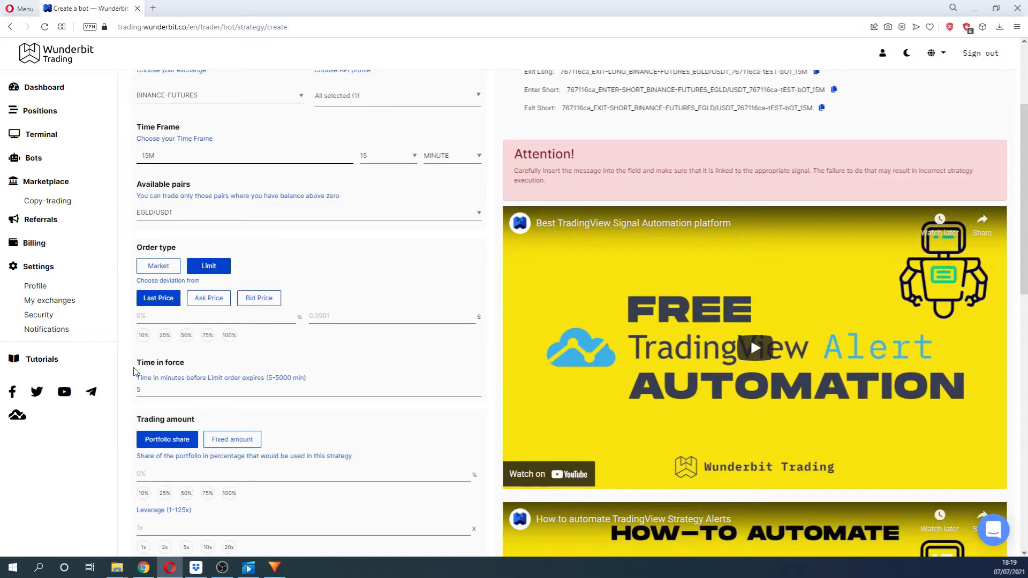
mouse_move(172, 310)
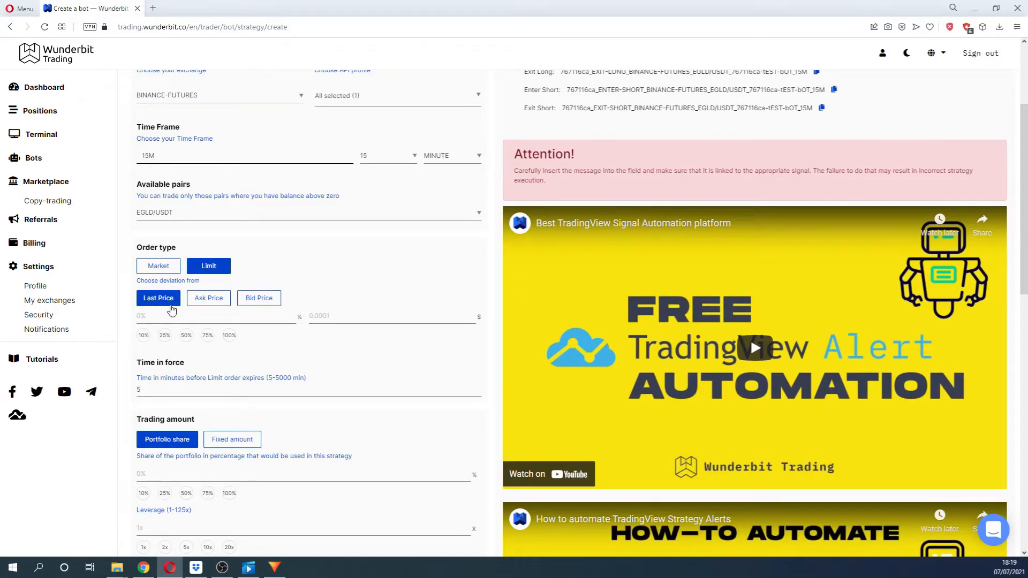
click(258, 298)
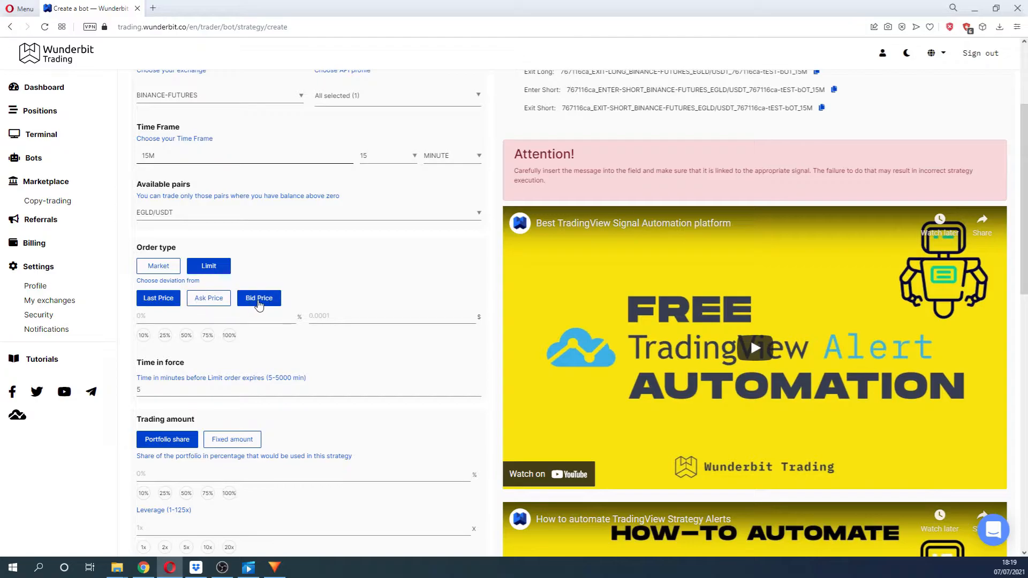
click(158, 298)
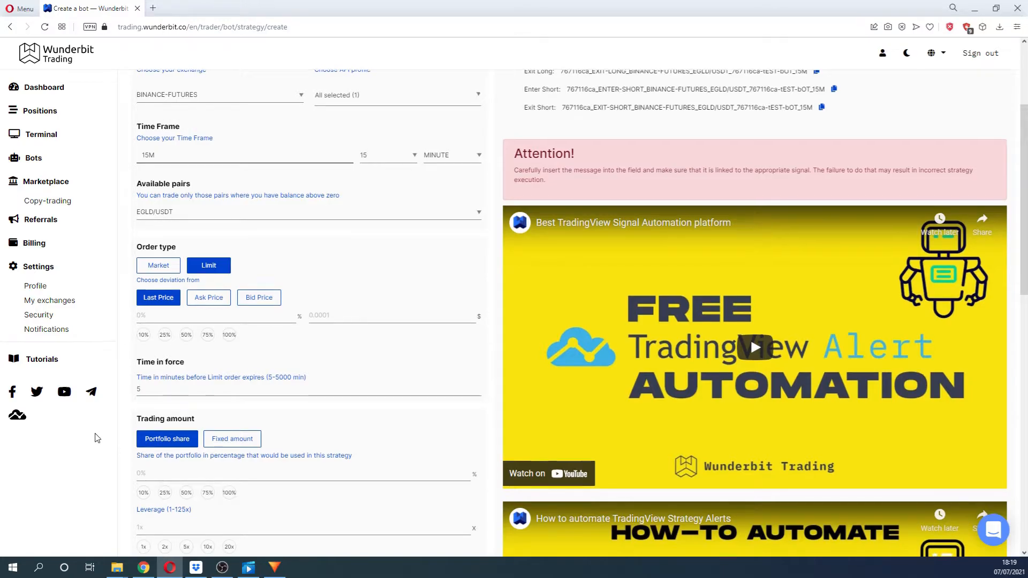
Switch Trading amount to Fixed amount and enter 50
click(143, 386)
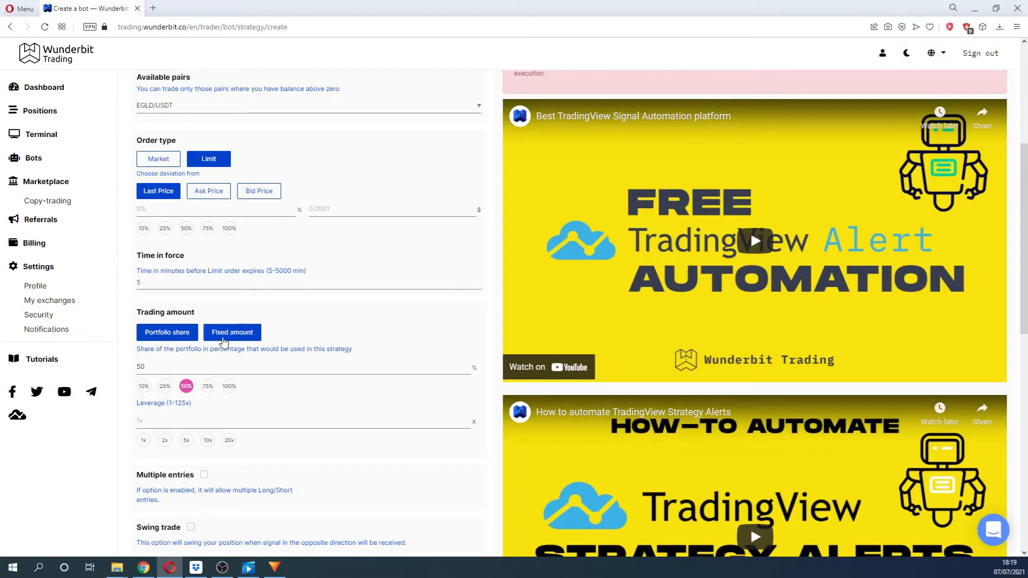
click(232, 332)
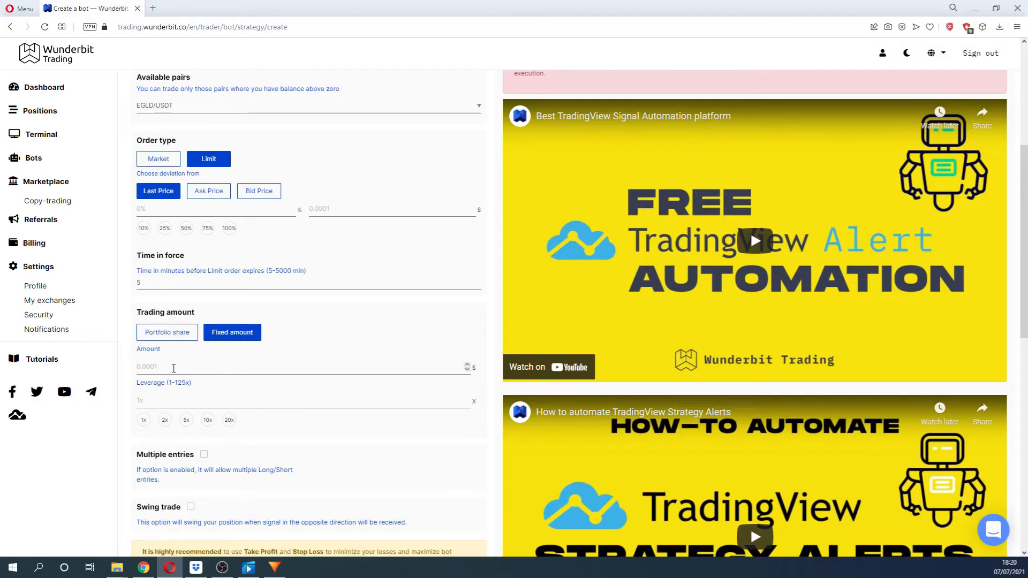
text(50)
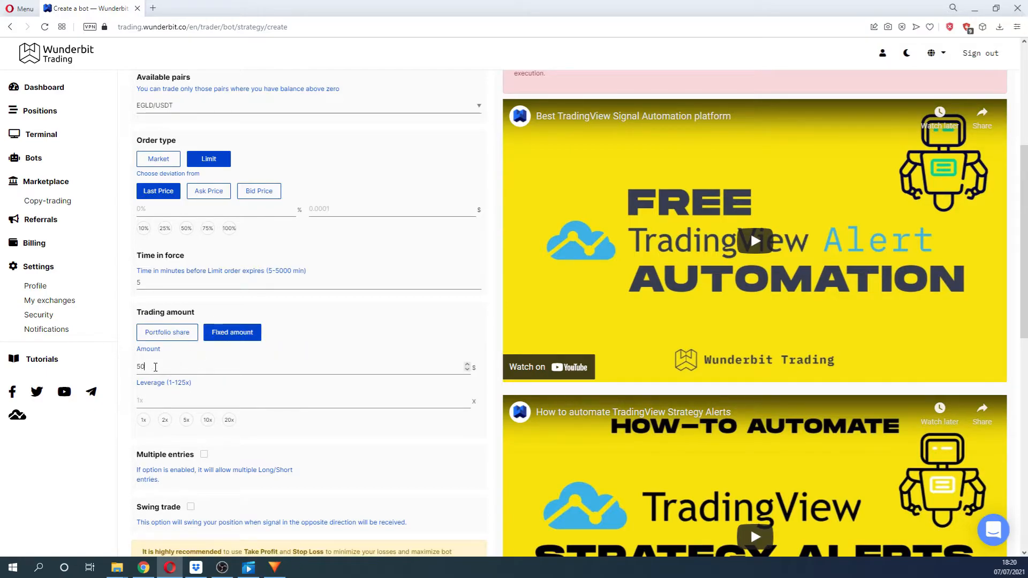
scroll(down, 3)
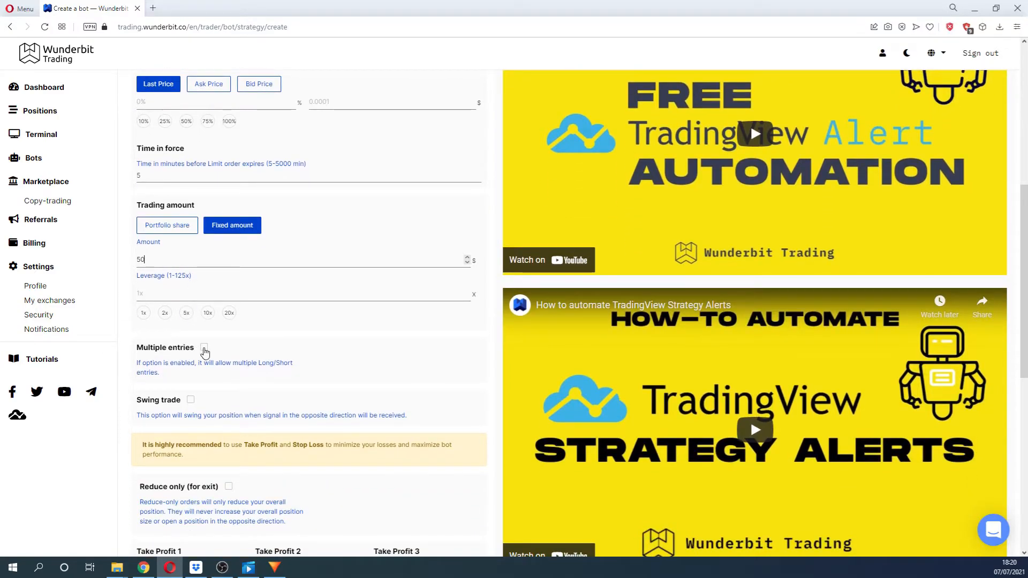
Tick the Multiple entries and Exit All checkboxes
click(204, 348)
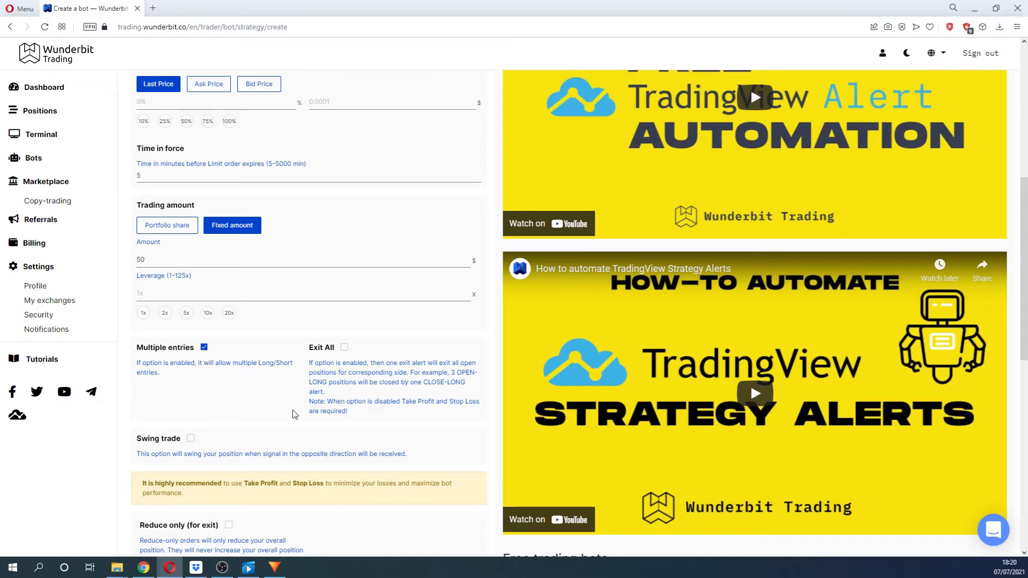
scroll(down, 3)
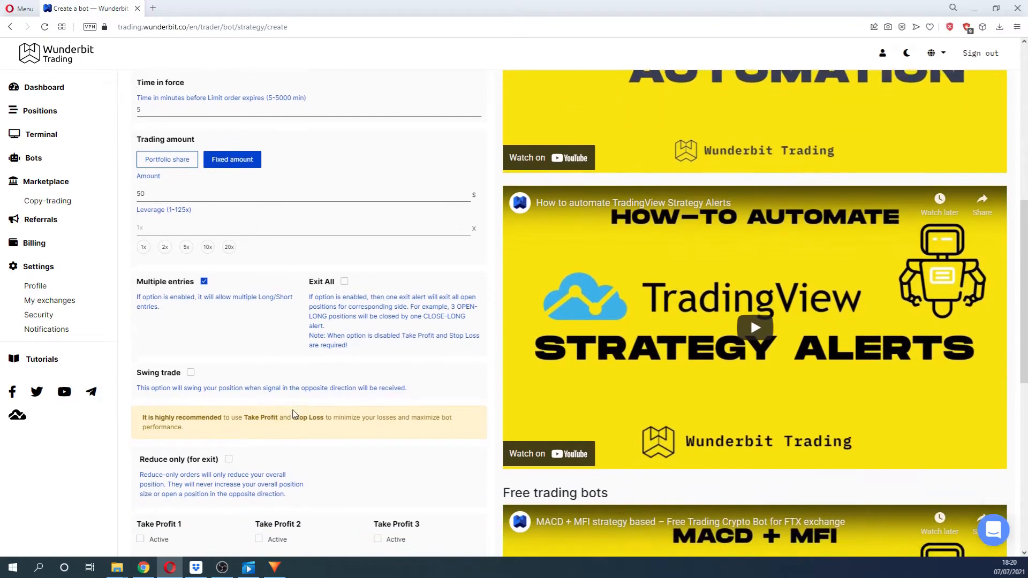
scroll(down, 3)
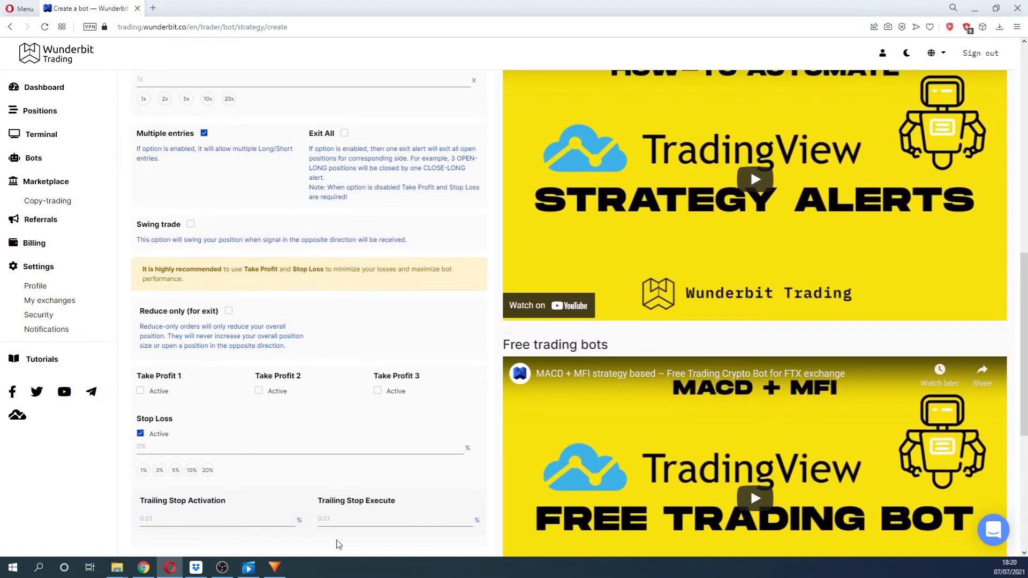
scroll(up, 3)
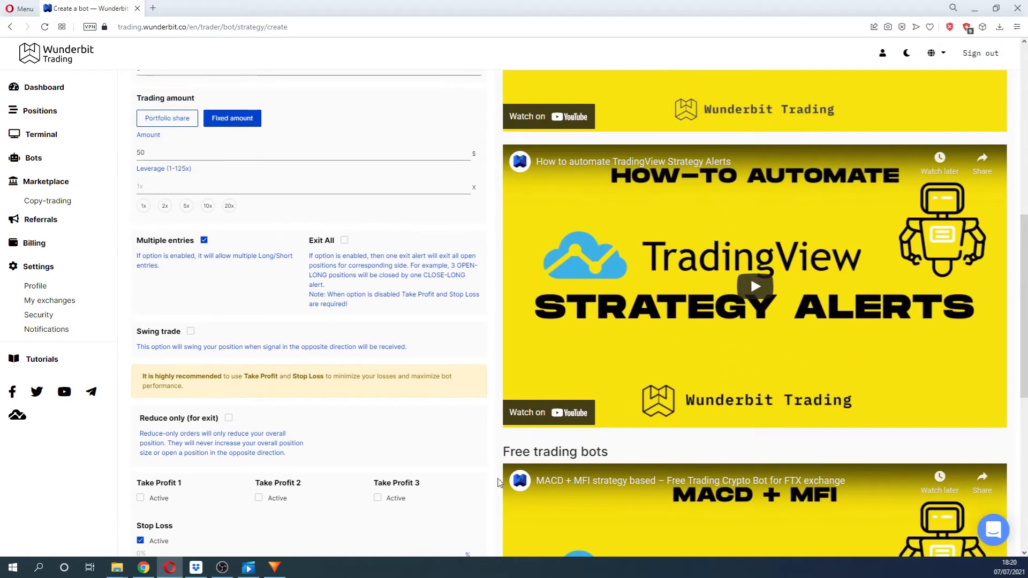
click(344, 240)
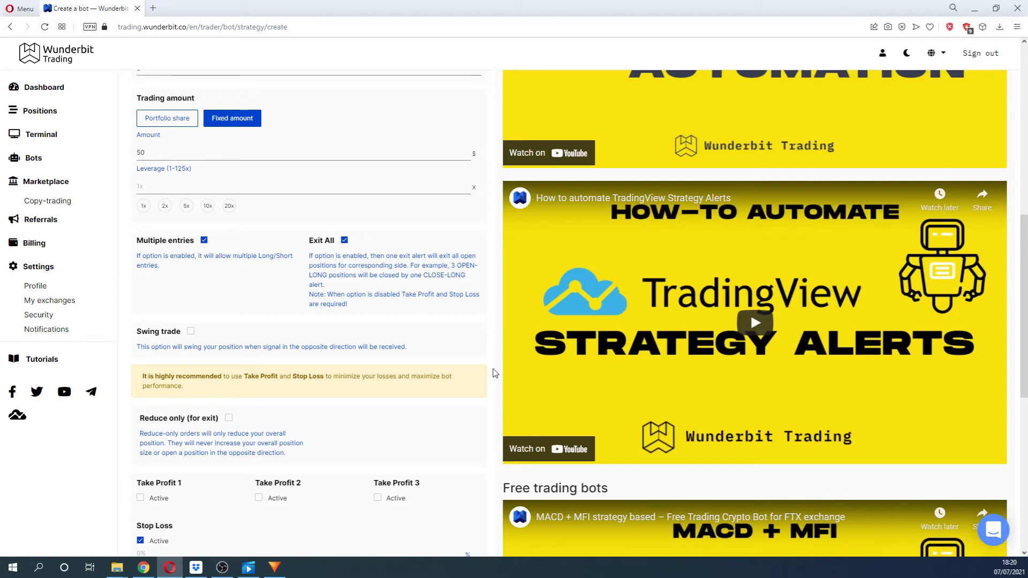
scroll(down, 3)
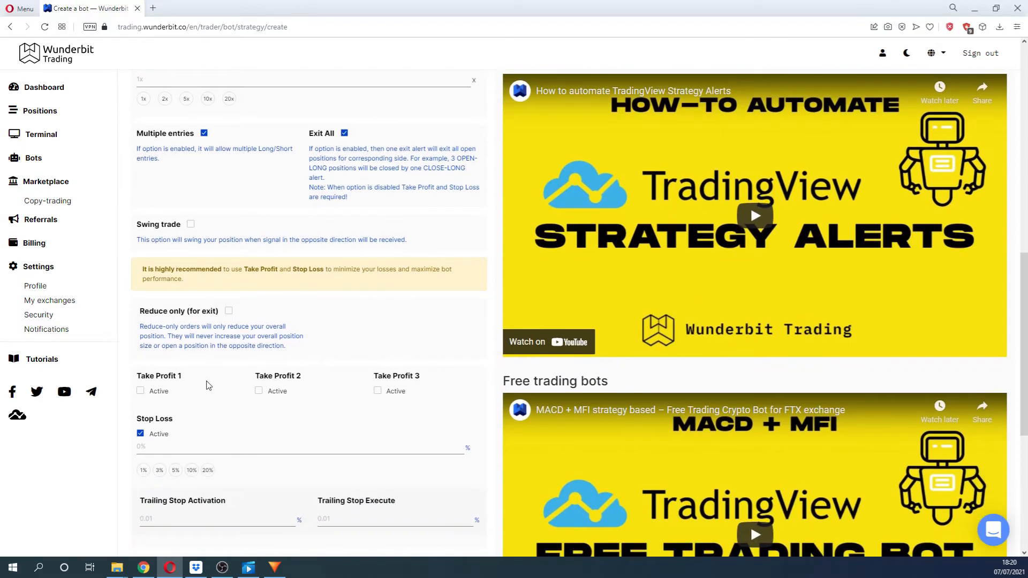
Activate Take Profits 1–3 with shares 50/25/25 and targets 3%, 5% and 1000%
click(141, 391)
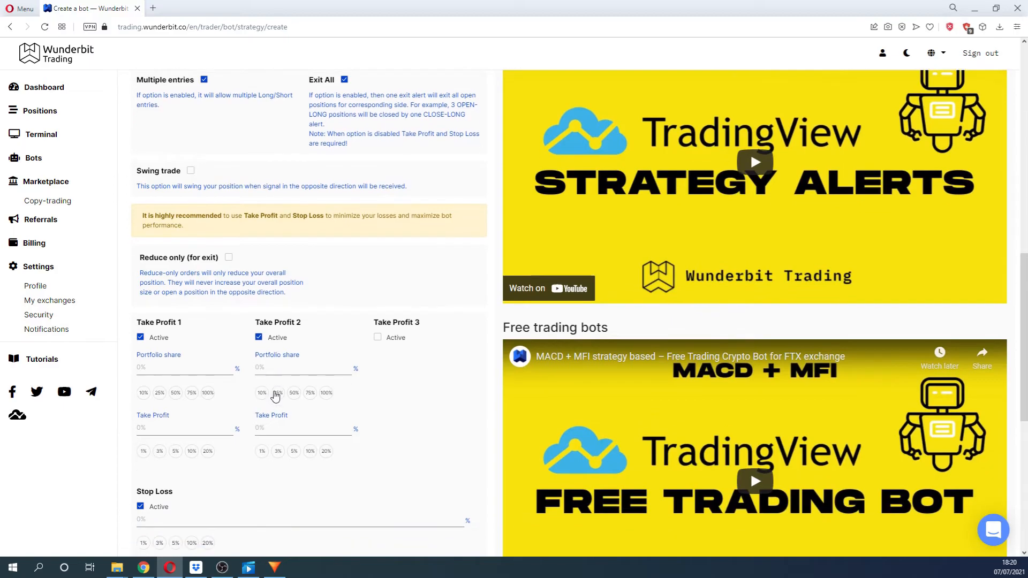
click(378, 337)
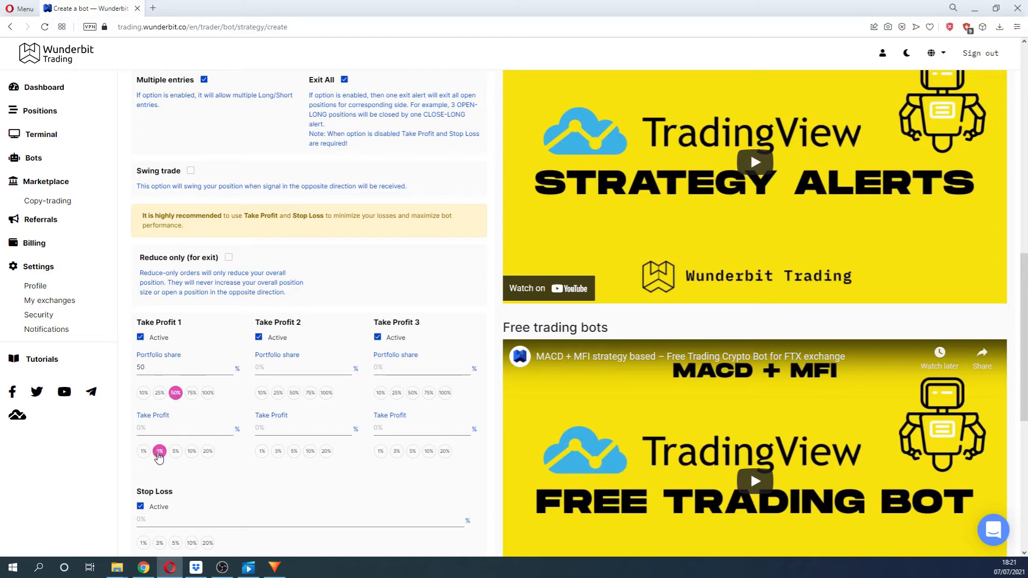
click(159, 451)
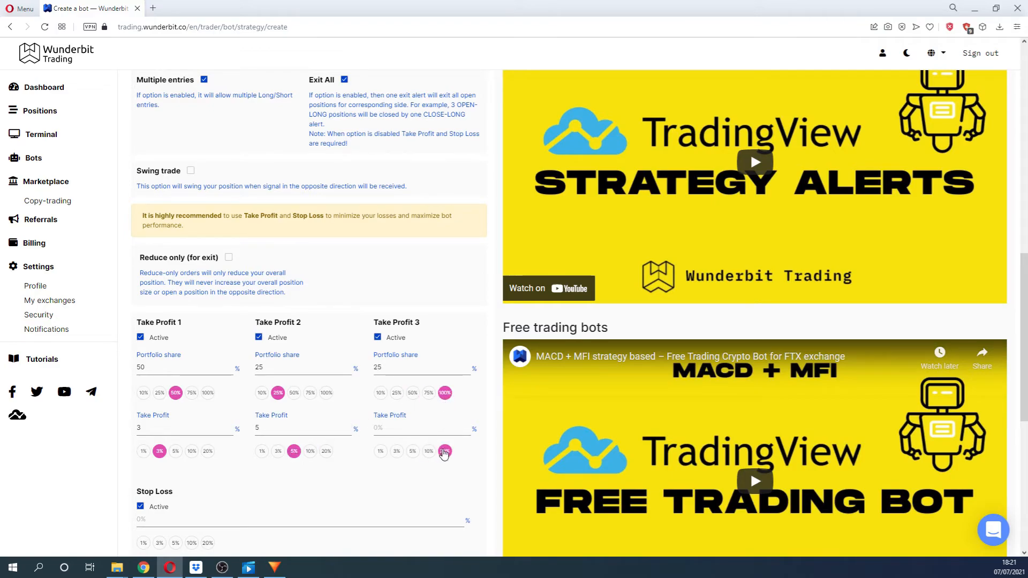
click(445, 451)
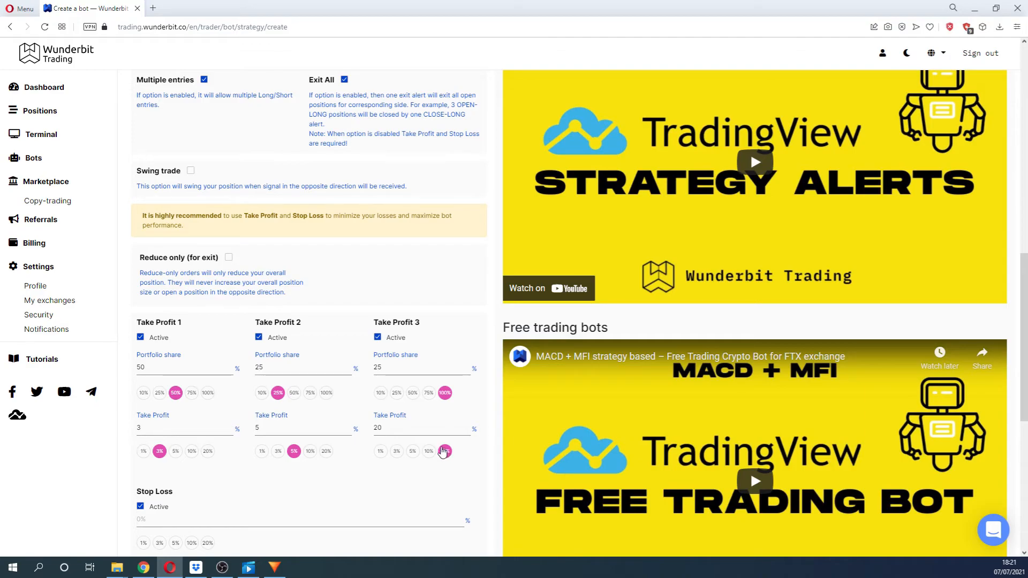
click(445, 451)
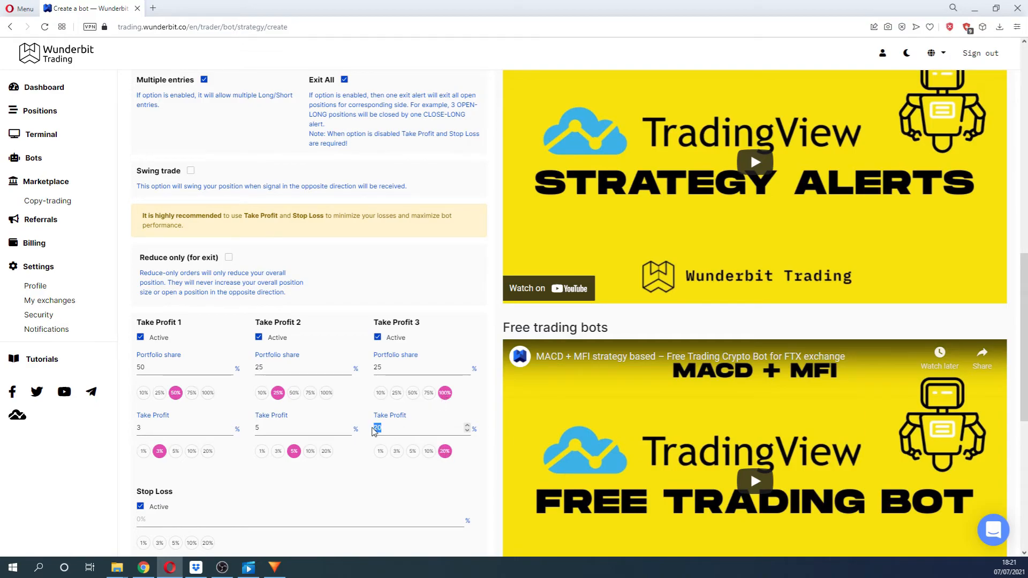
text(1000)
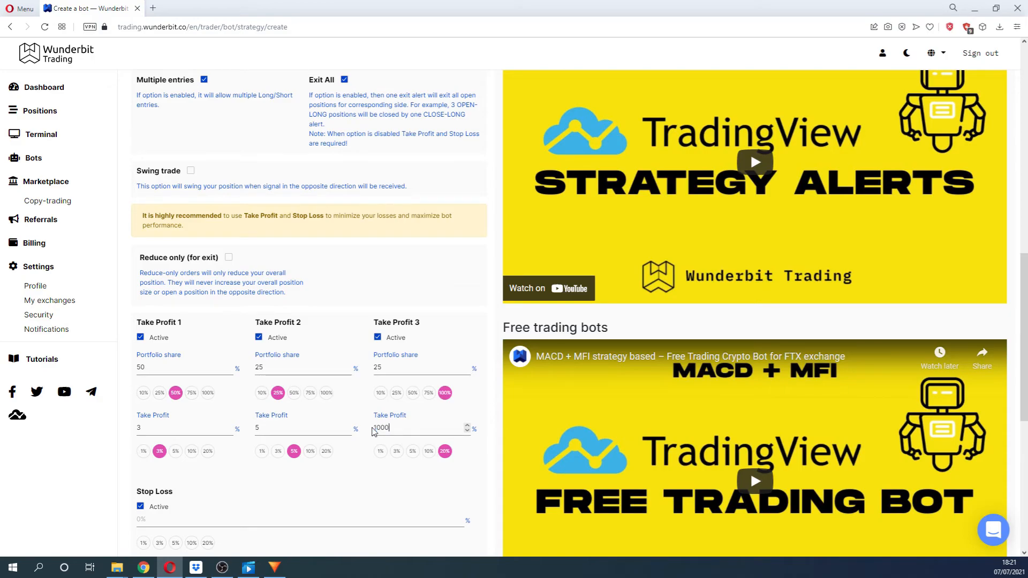
mouse_move(451, 315)
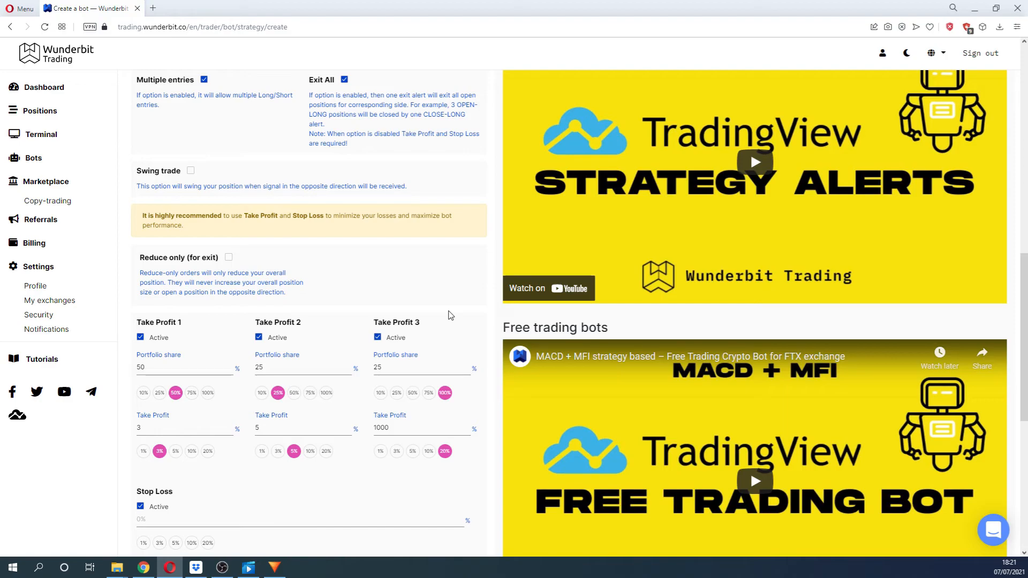
scroll(down, 3)
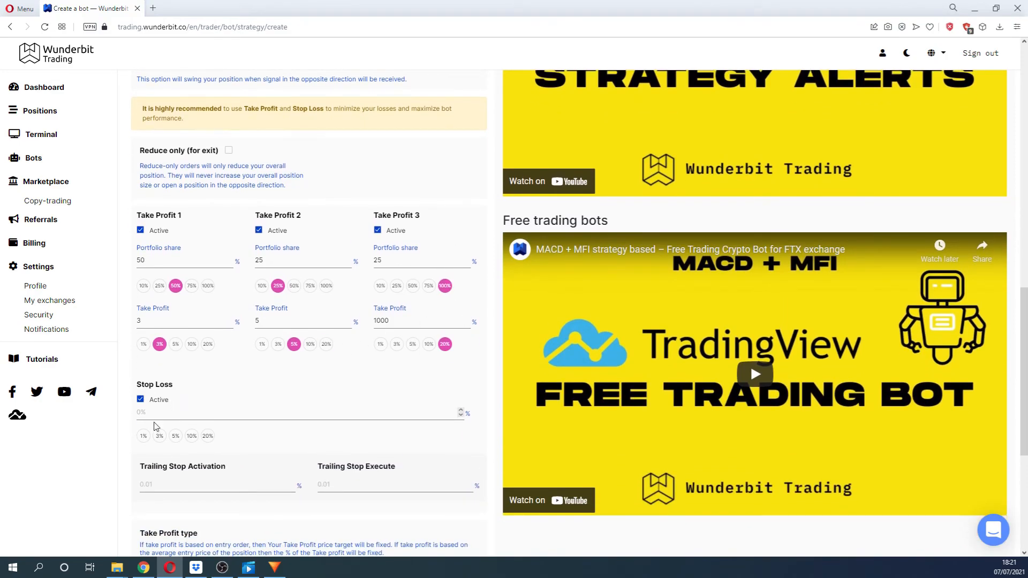
Try the 3%, 10% and 5% stop loss chips, then enter 100%
click(160, 436)
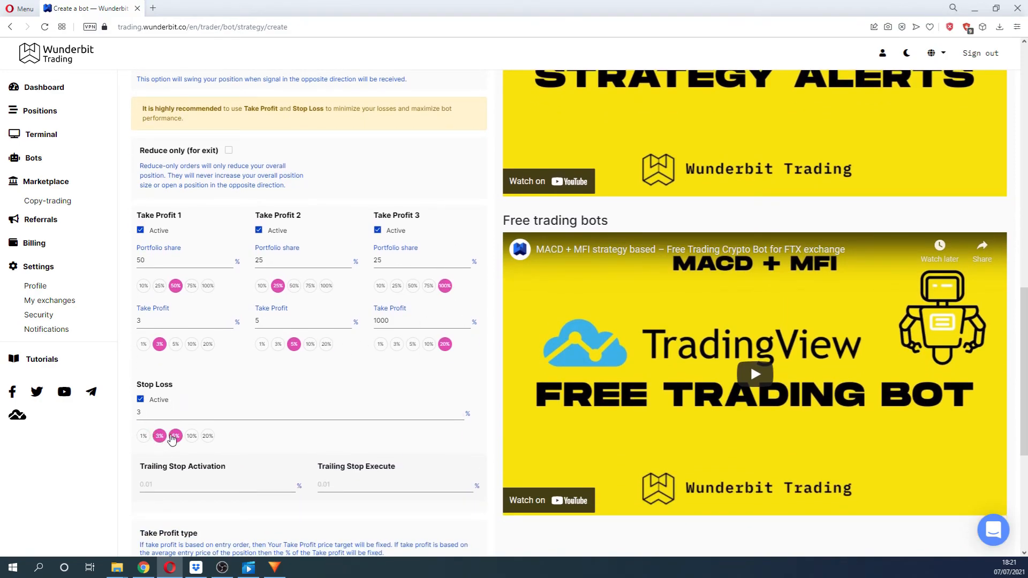
click(192, 436)
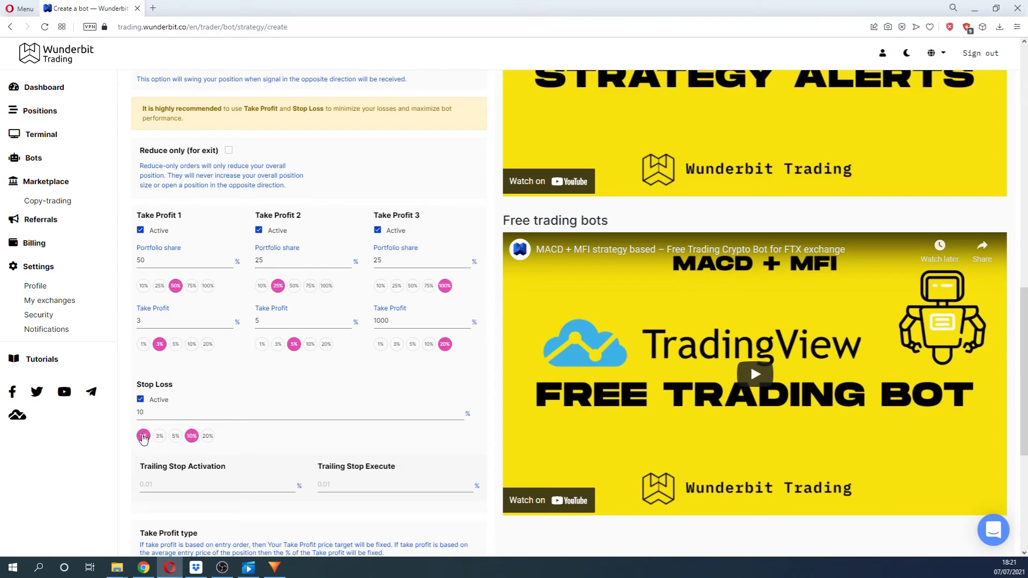
click(159, 436)
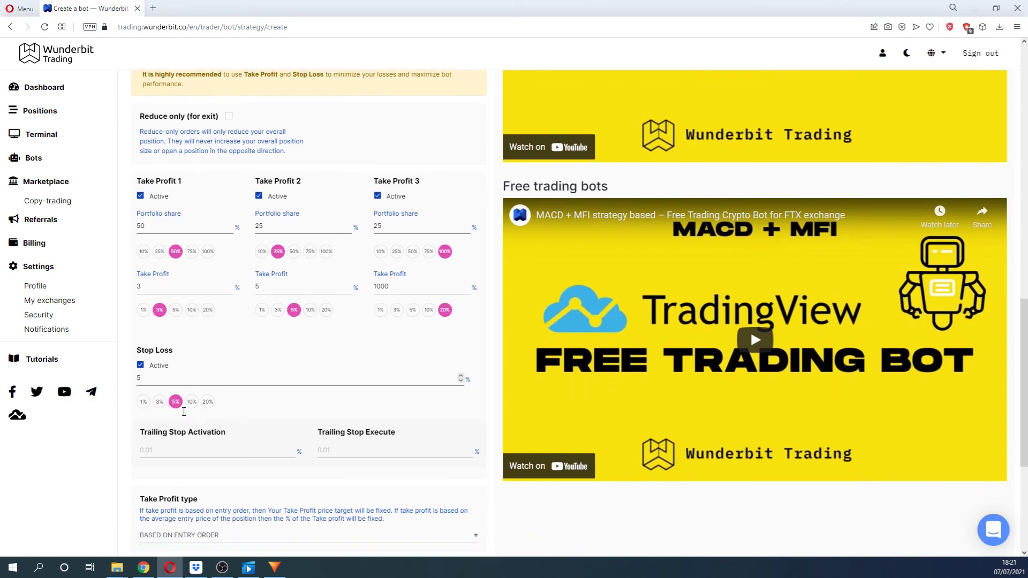
scroll(down, 3)
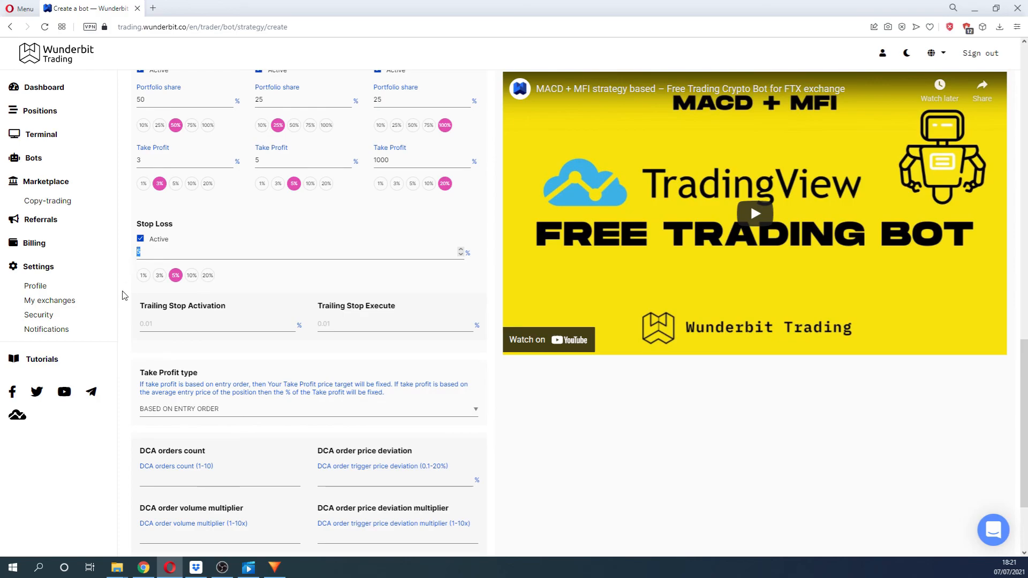
text(100)
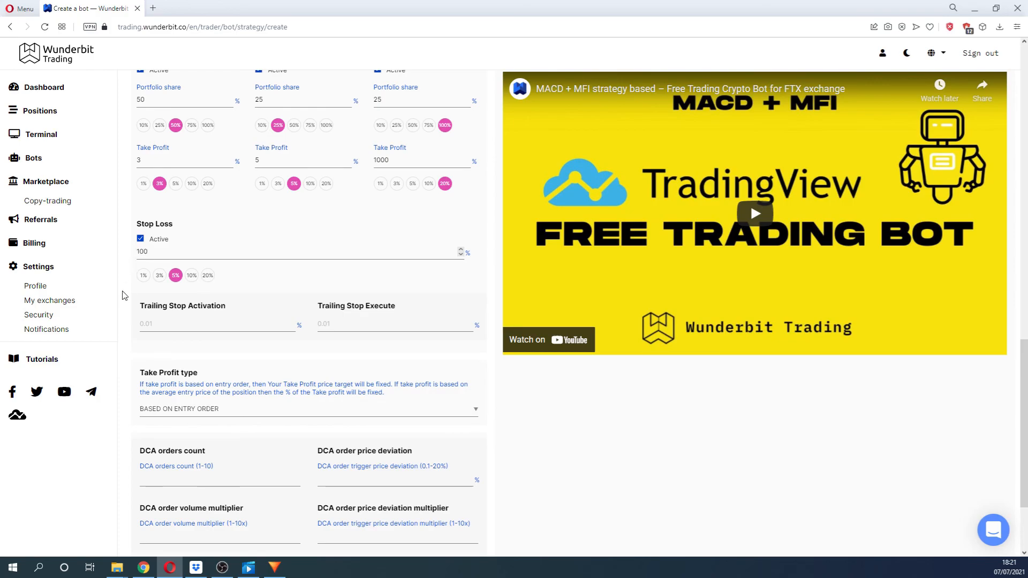